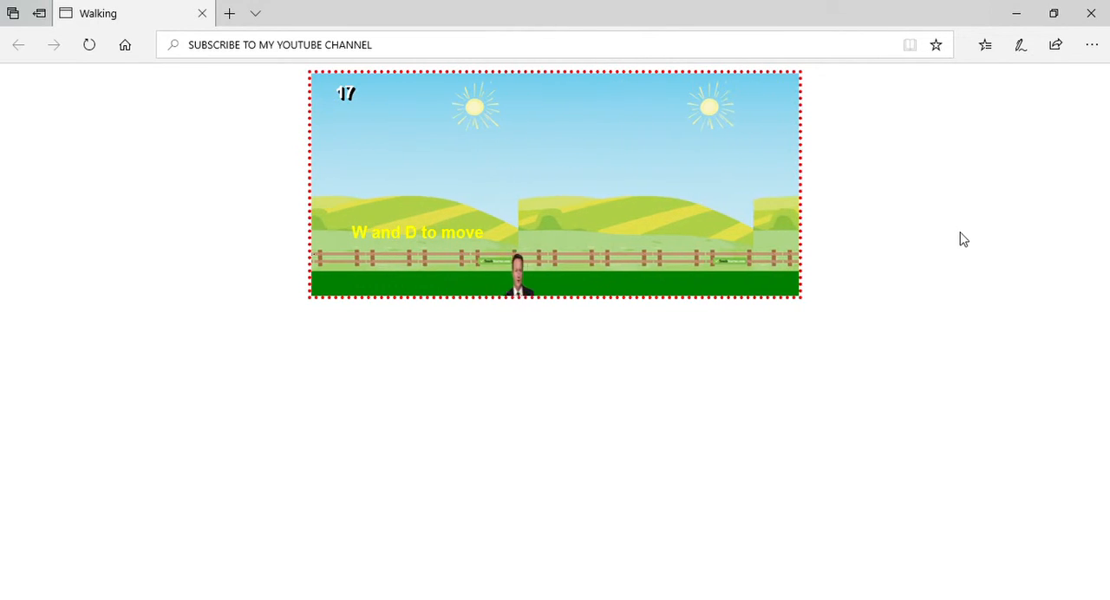
# Walk the character right along the field, collecting pigs until the counter reads 39.
pyautogui.press('d')
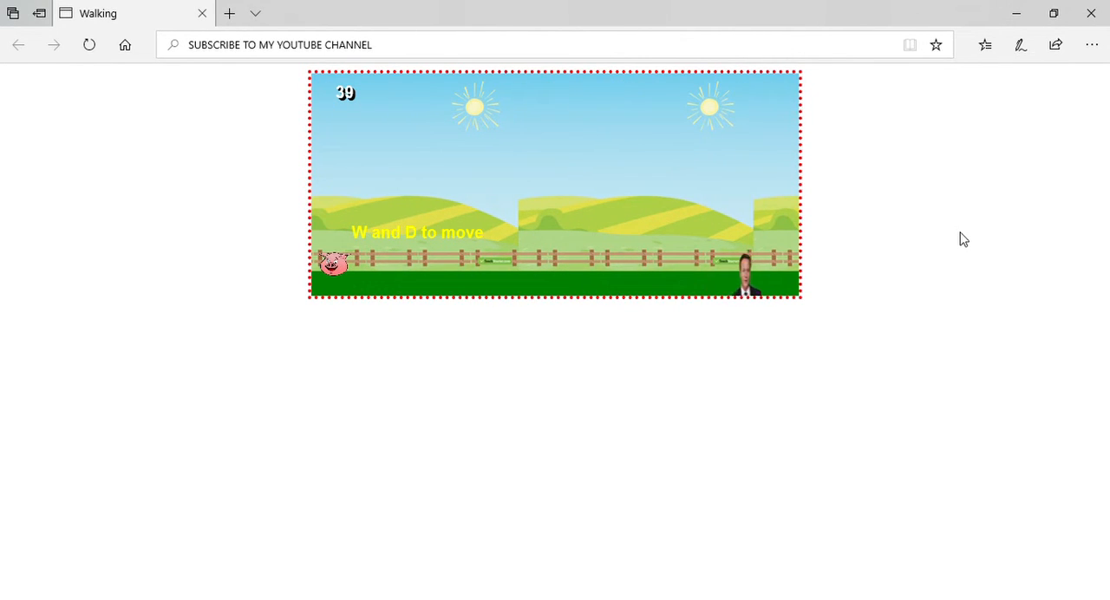
pyautogui.press('d')
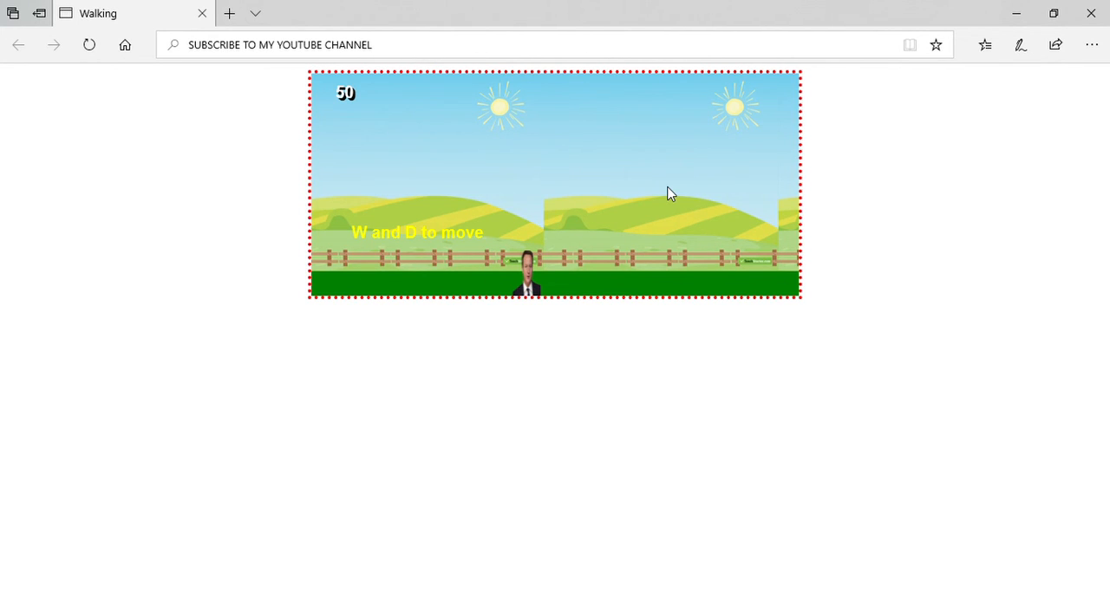
pyautogui.moveTo(727, 149)
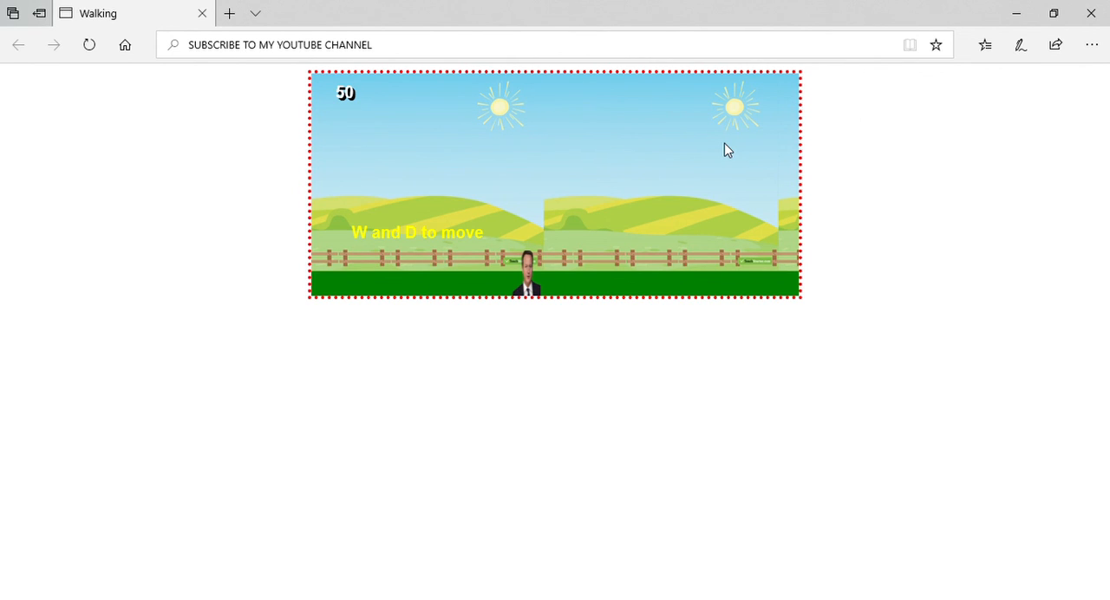
pyautogui.moveTo(999, 90)
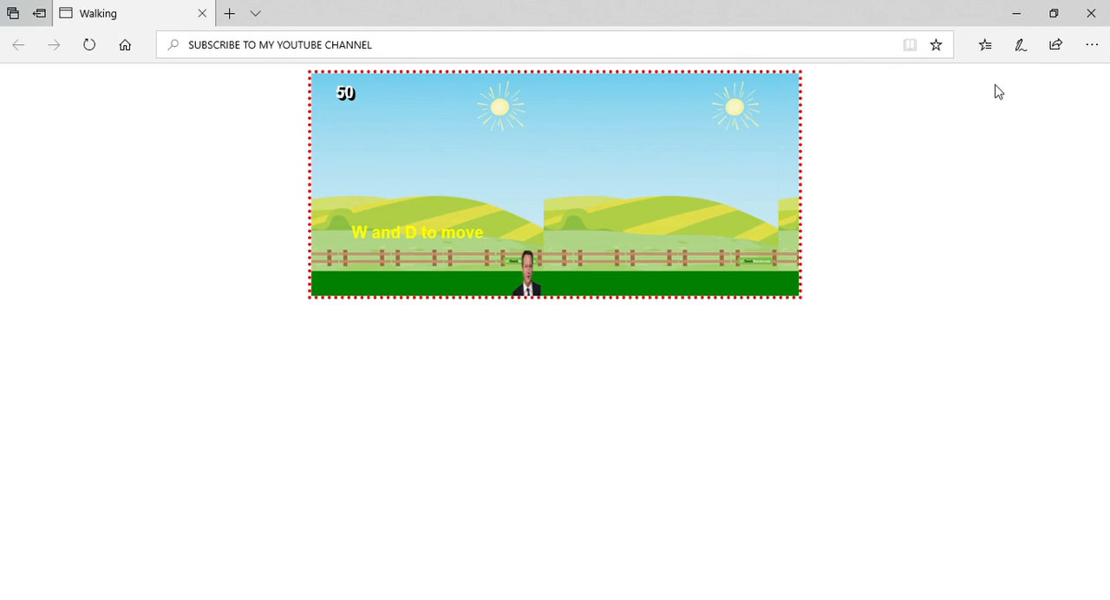